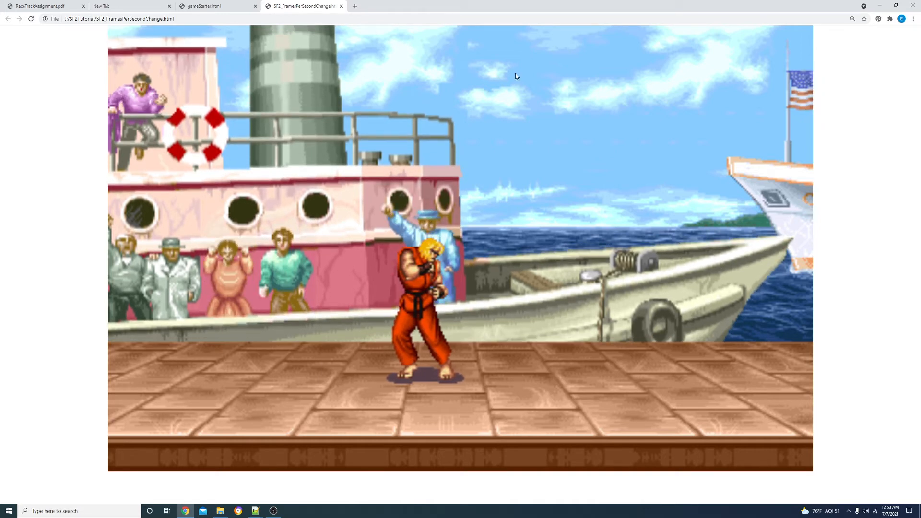
mouse_move(750, 308)
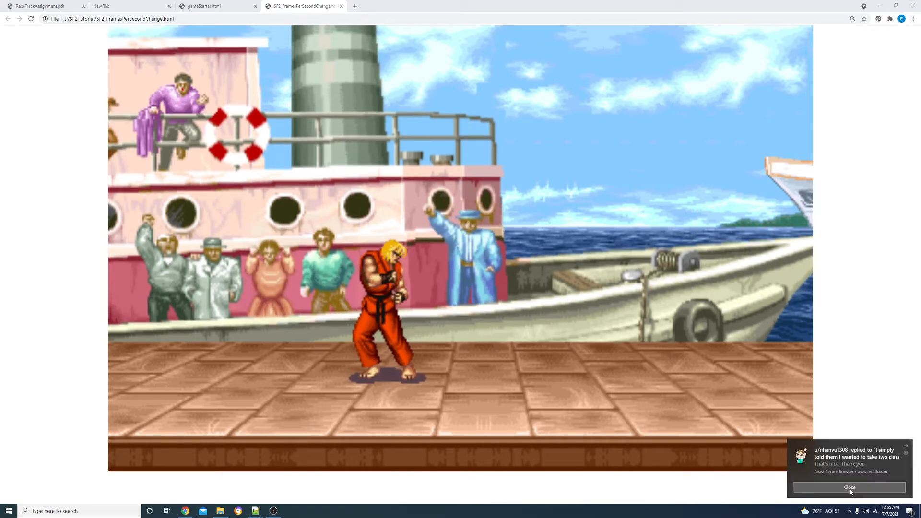
Dismiss the desktop notification and return to the gameStarter.html page for the new round.
click(849, 487)
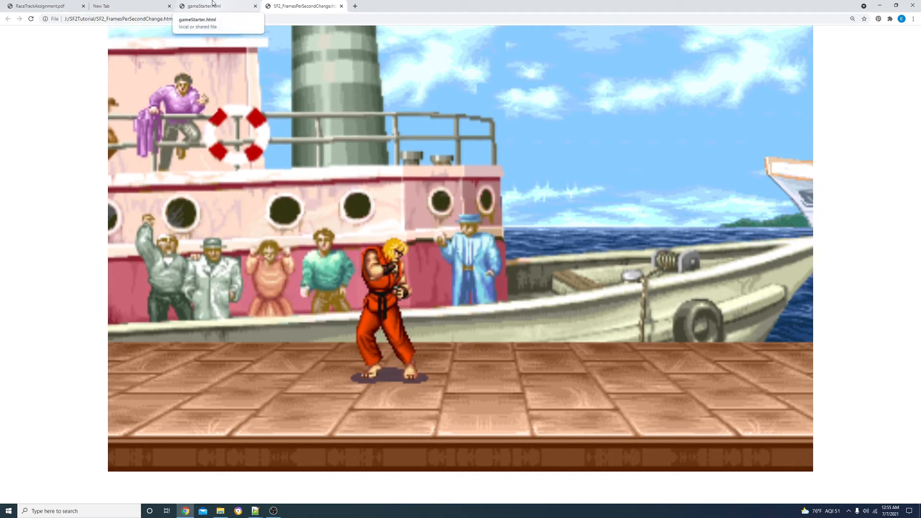
click(216, 6)
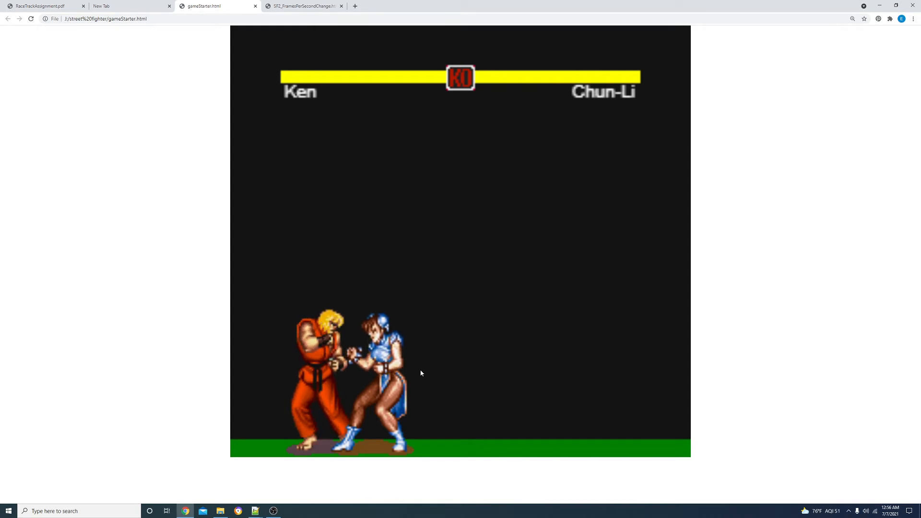
mouse_move(222, 341)
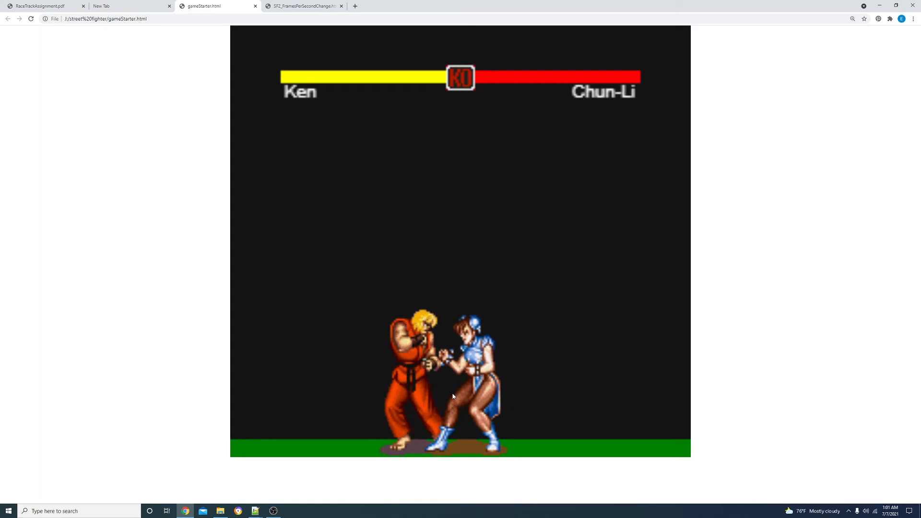
mouse_move(462, 370)
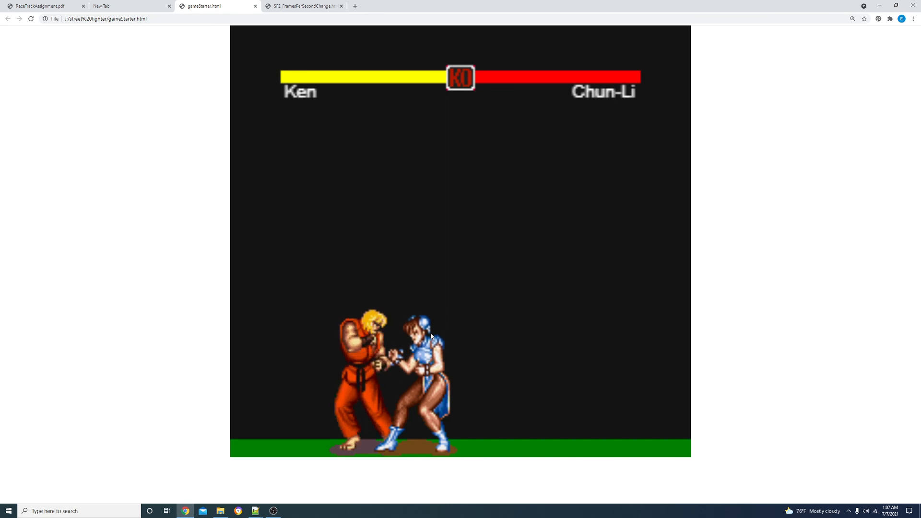
mouse_move(430, 339)
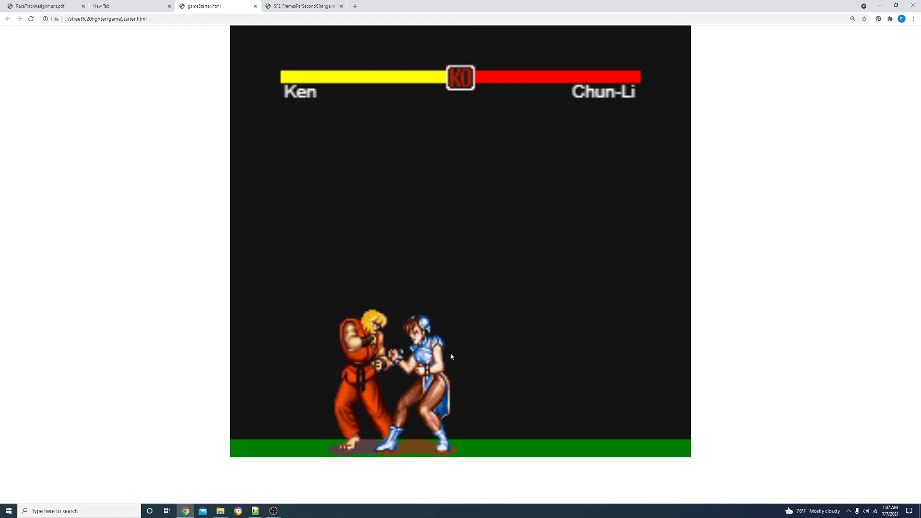
mouse_move(627, 482)
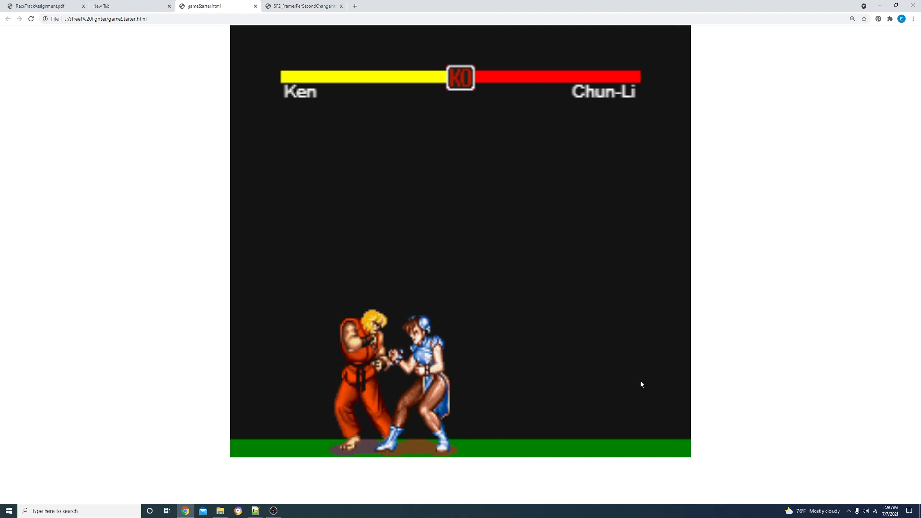
mouse_move(593, 400)
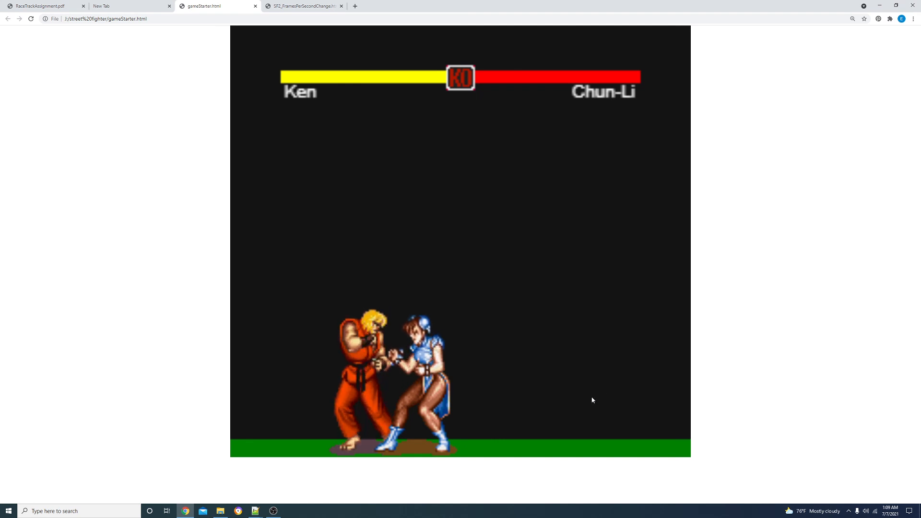